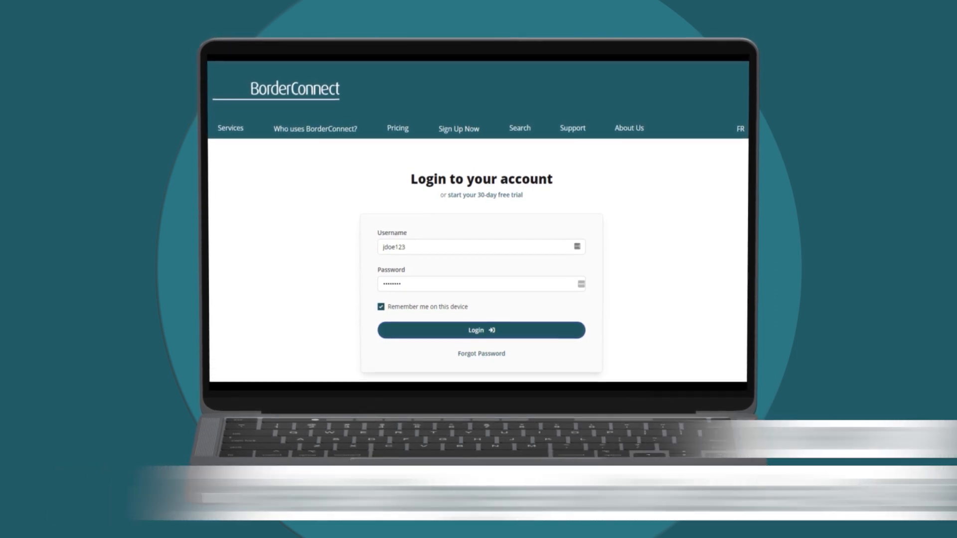
Sign in to BorderConnect with the saved credentials and remember-me enabled
left_click(480, 330)
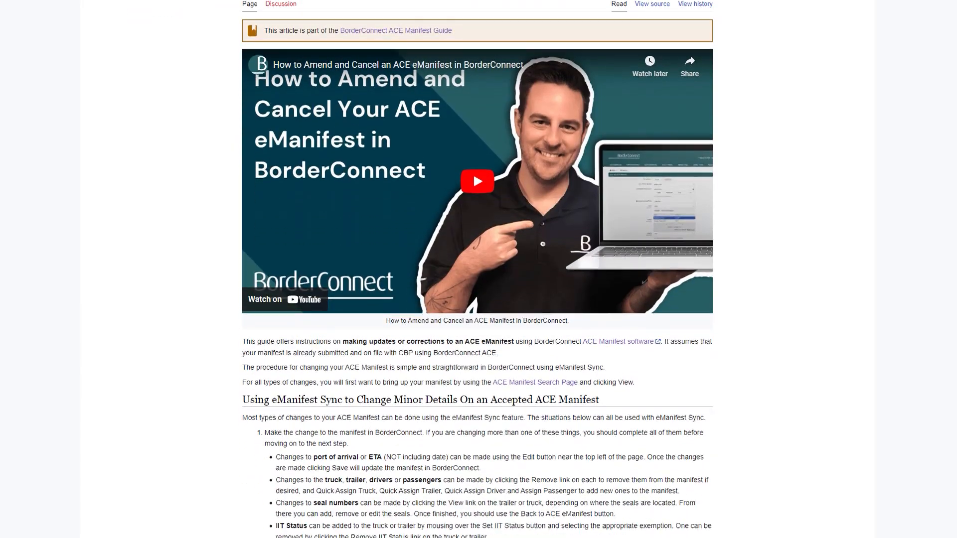
scroll("down", 3)
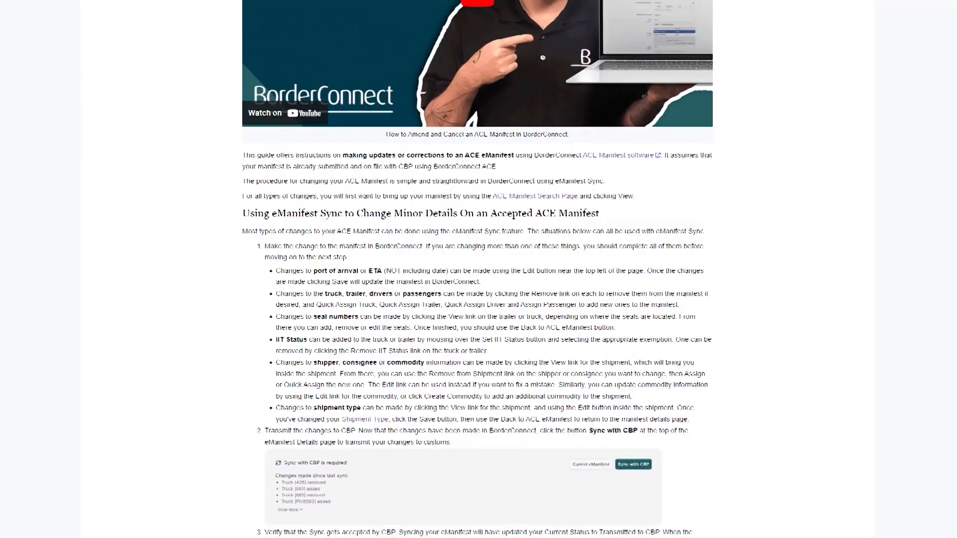
scroll("down", 3)
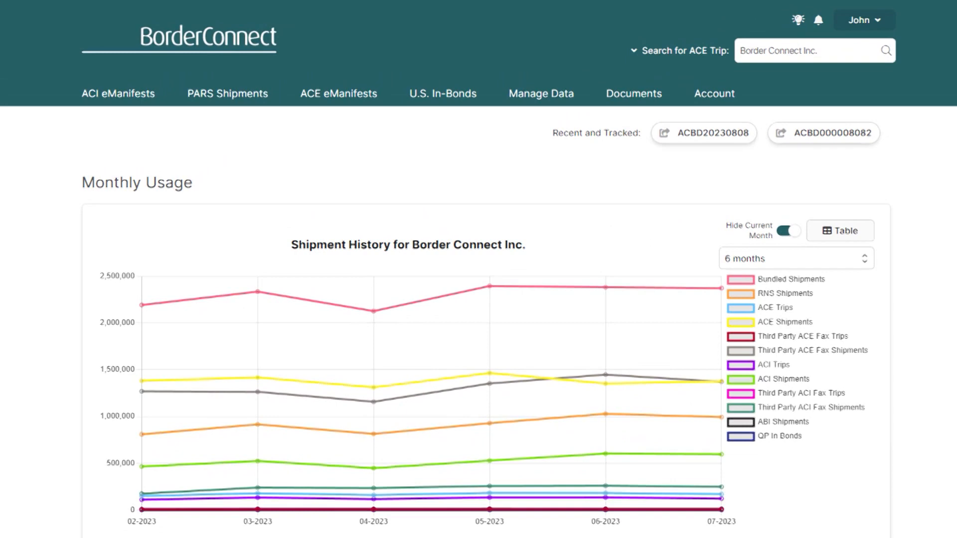
Bring up the ACE eManifest search listing 237 eManifests, trip ACBD20230808 on top
left_click(338, 93)
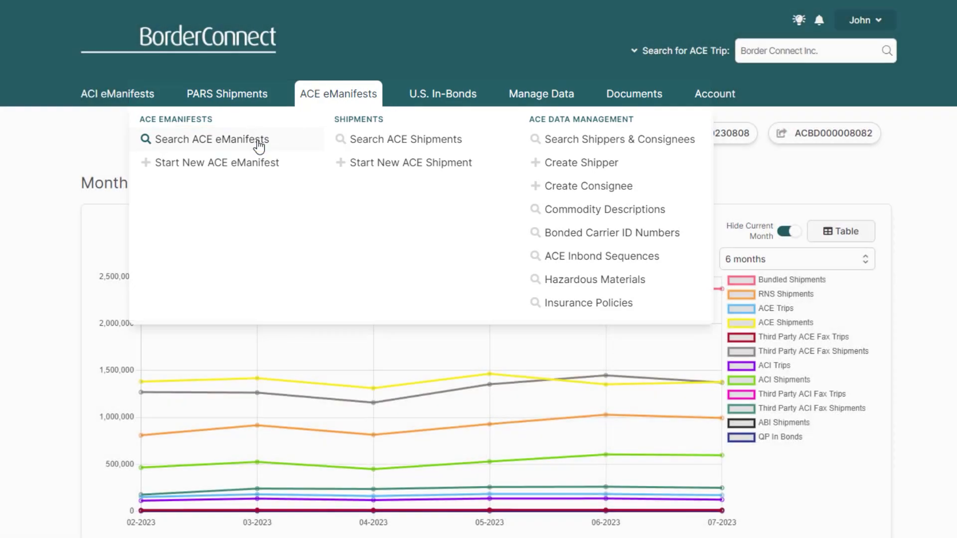
left_click(214, 138)
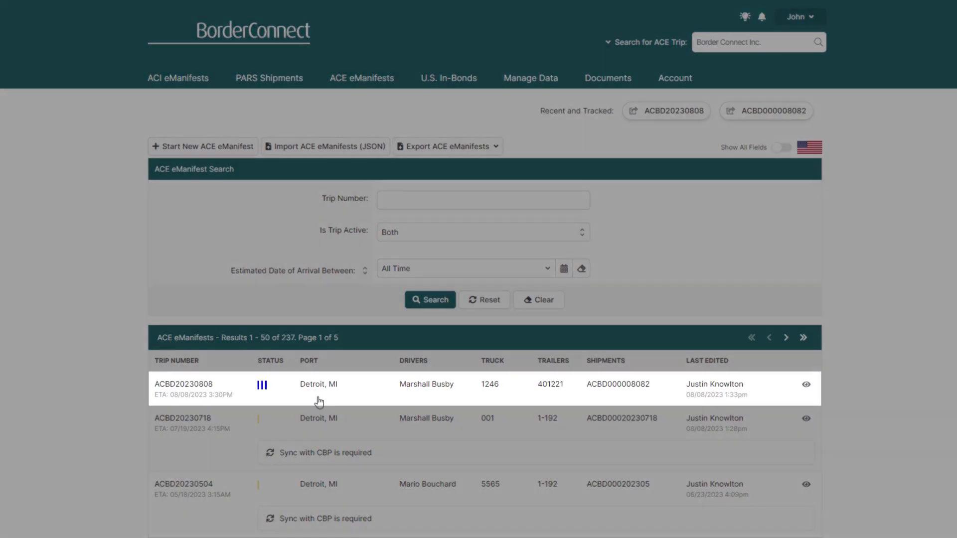
mouse_move(277, 399)
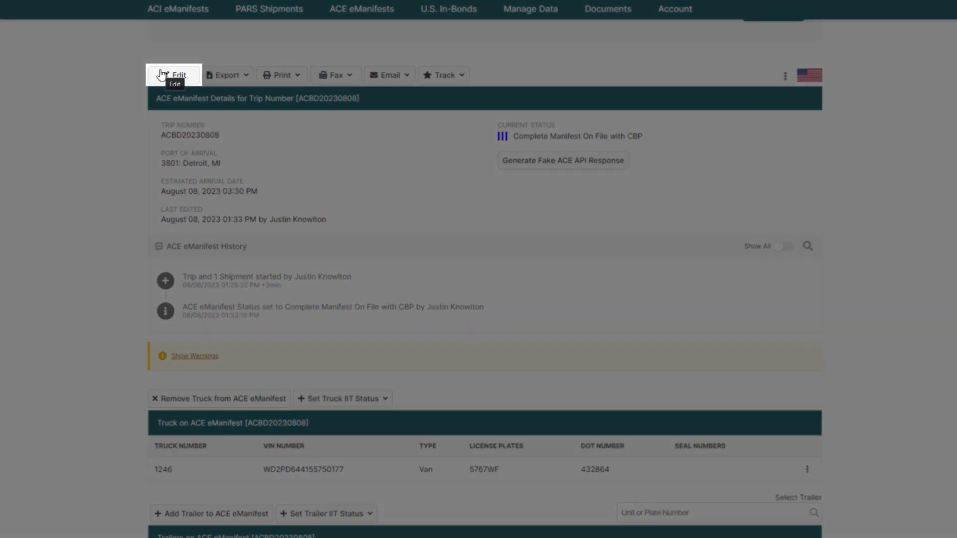
Change trip ACBD20230808's estimated arrival to 08/09/2023 at 5:00 PM and save
left_click(174, 75)
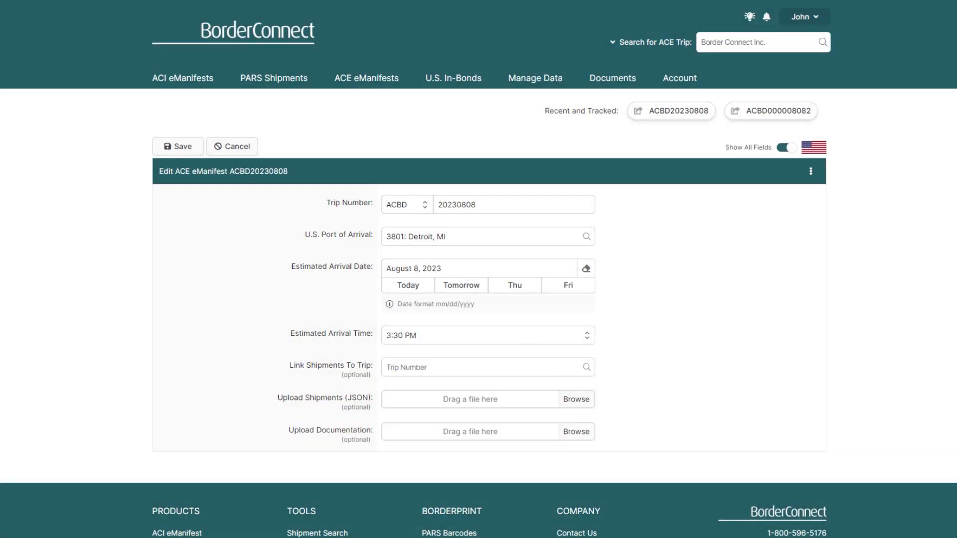
left_click(484, 334)
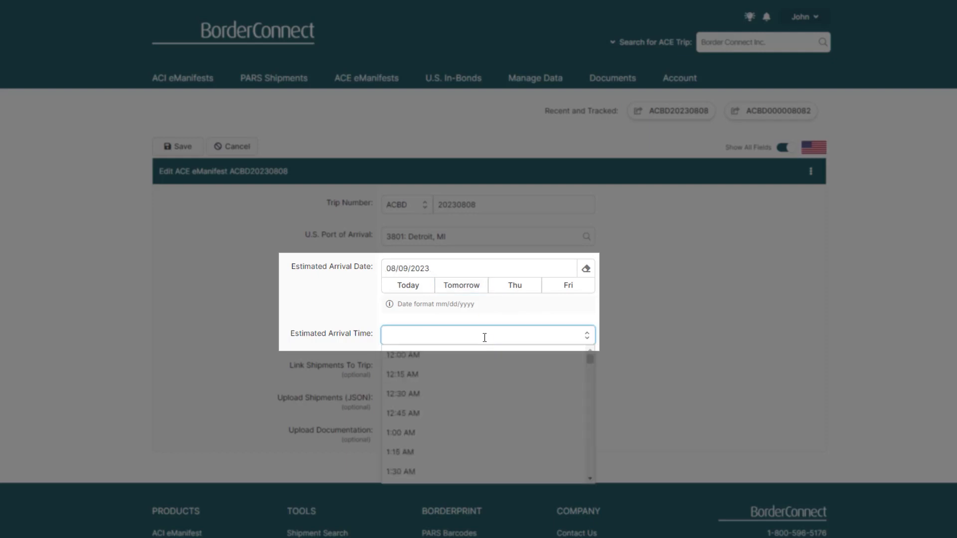
left_click(401, 335)
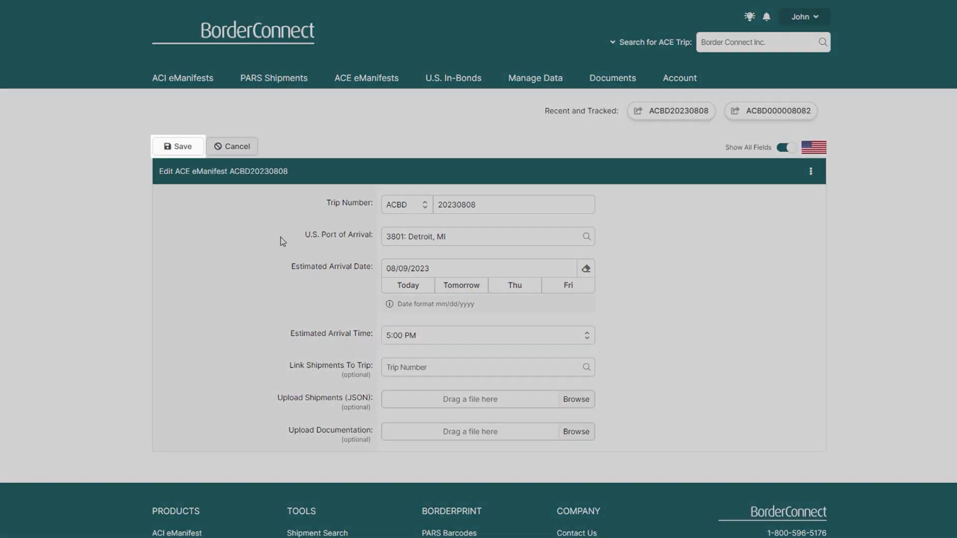
left_click(177, 146)
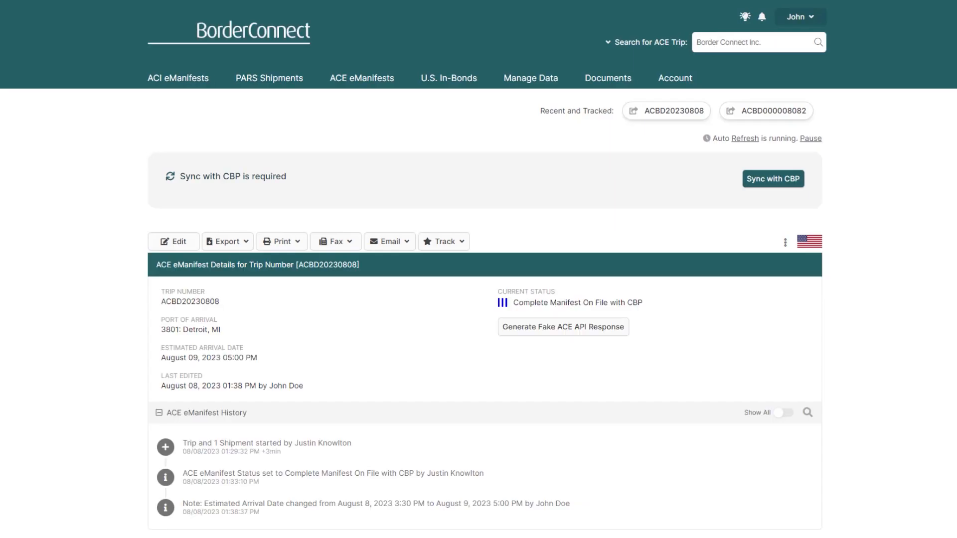
scroll("down", 3)
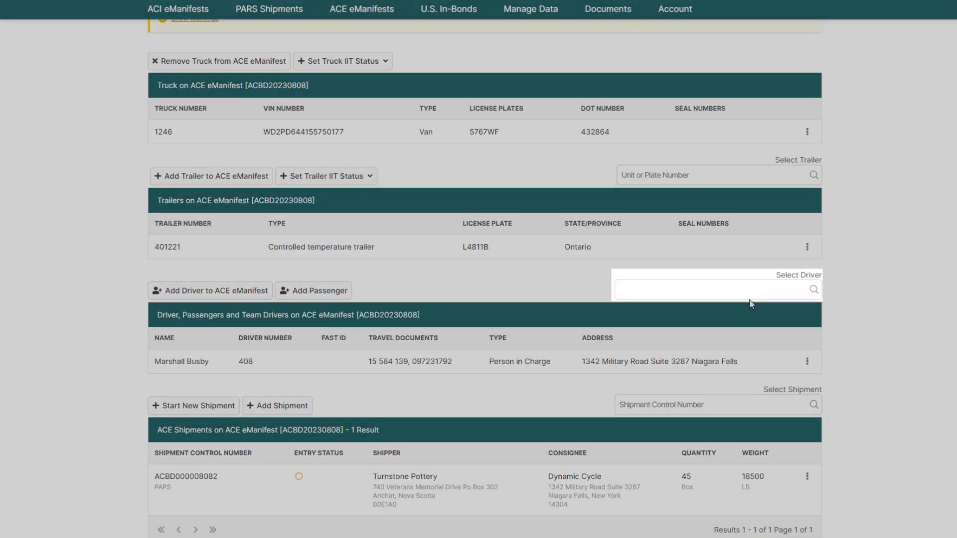
type("jeff bu")
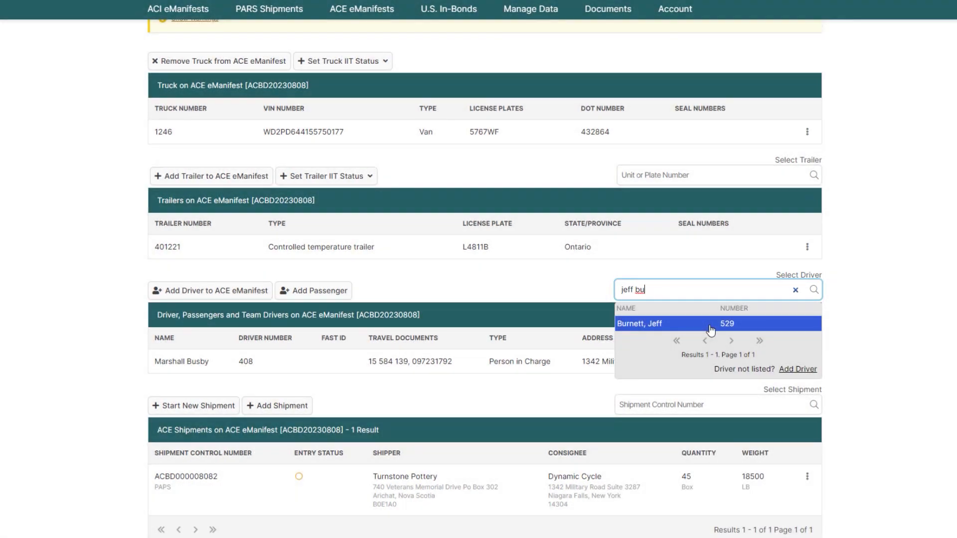
type("egzon mur")
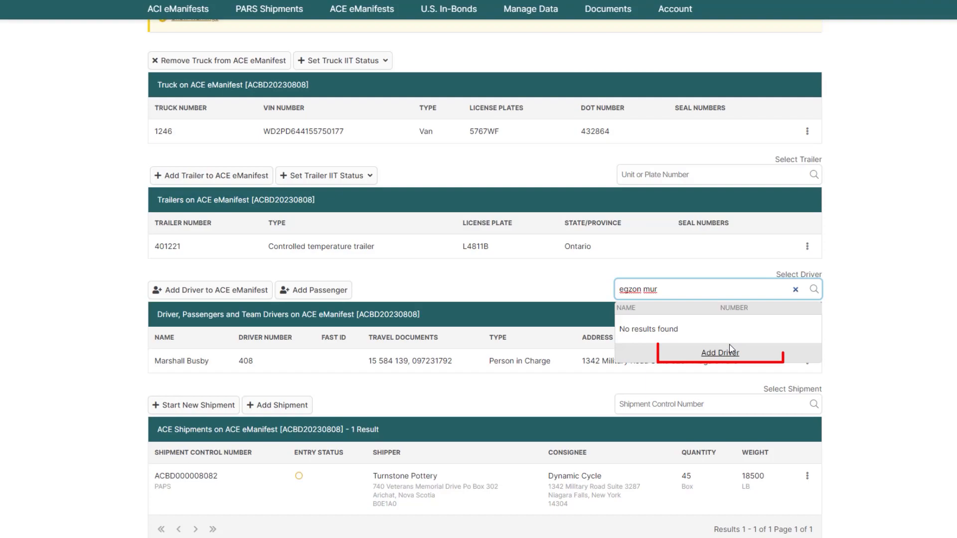
left_click(719, 353)
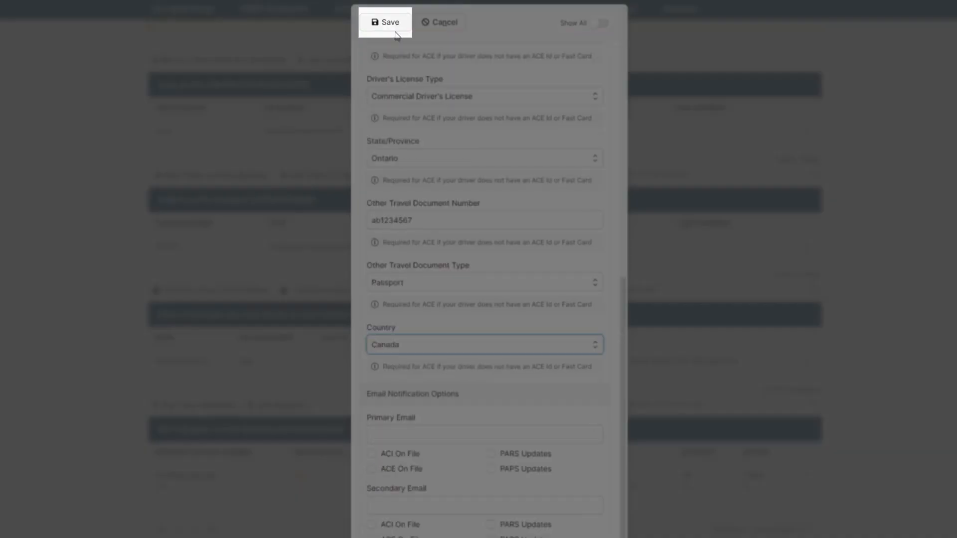
left_click(385, 22)
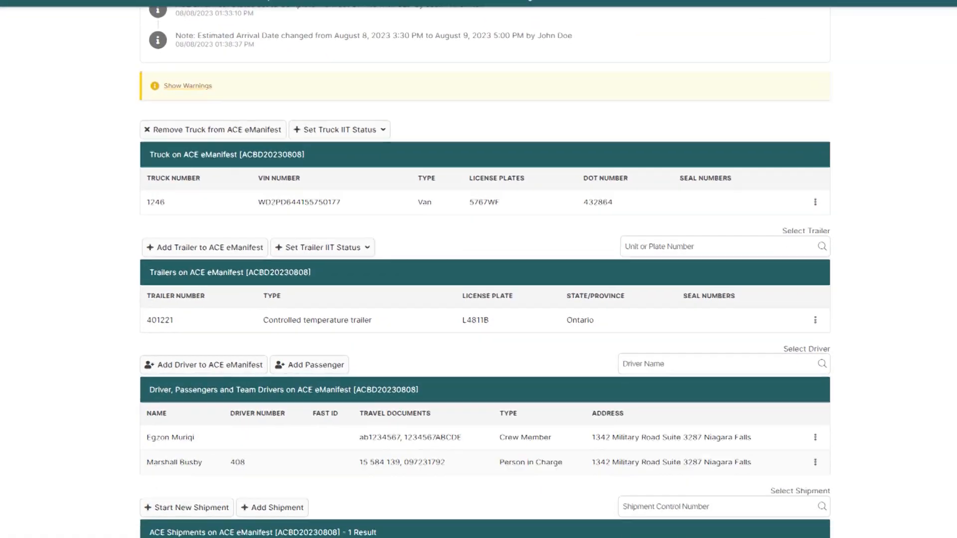
Add seal number 12345 to trailer 401221 and save it
left_click(815, 320)
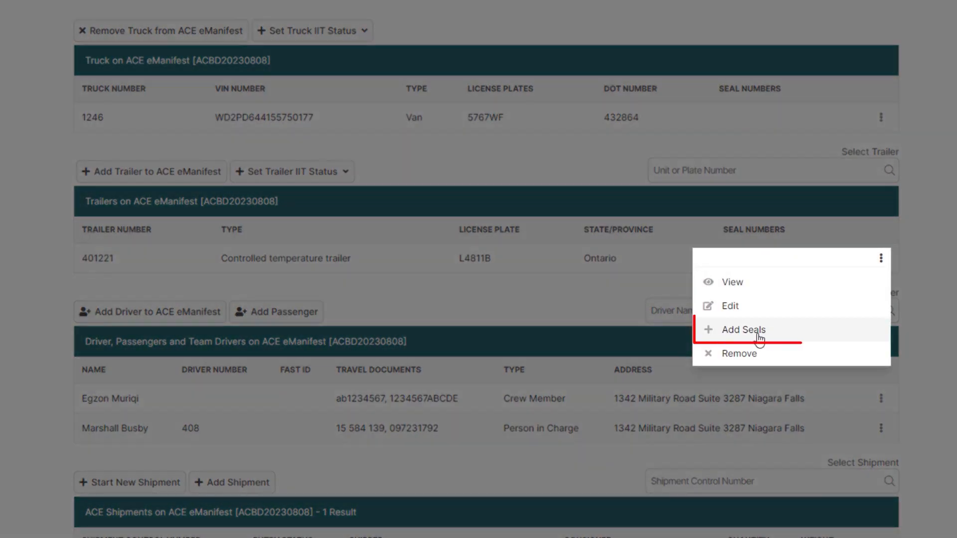
left_click(743, 330)
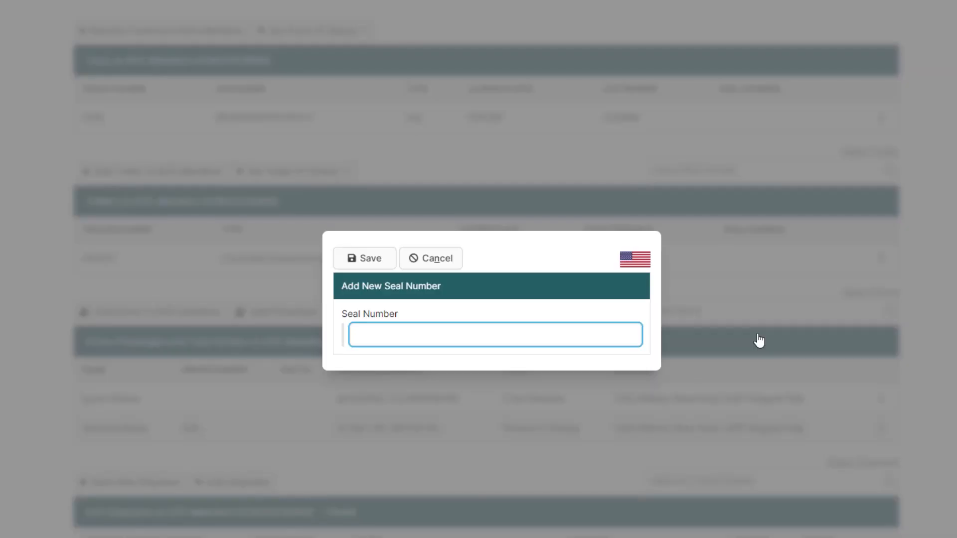
type("12345")
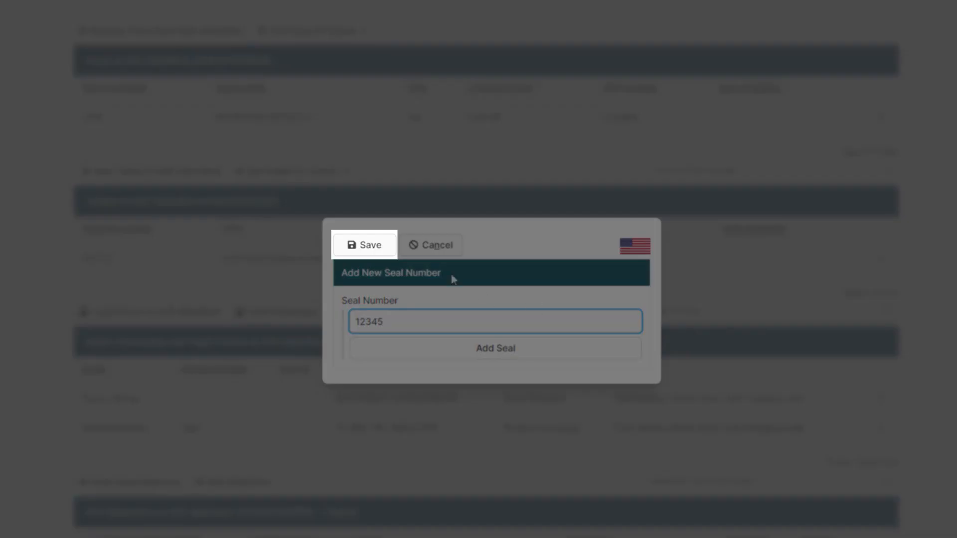
left_click(364, 245)
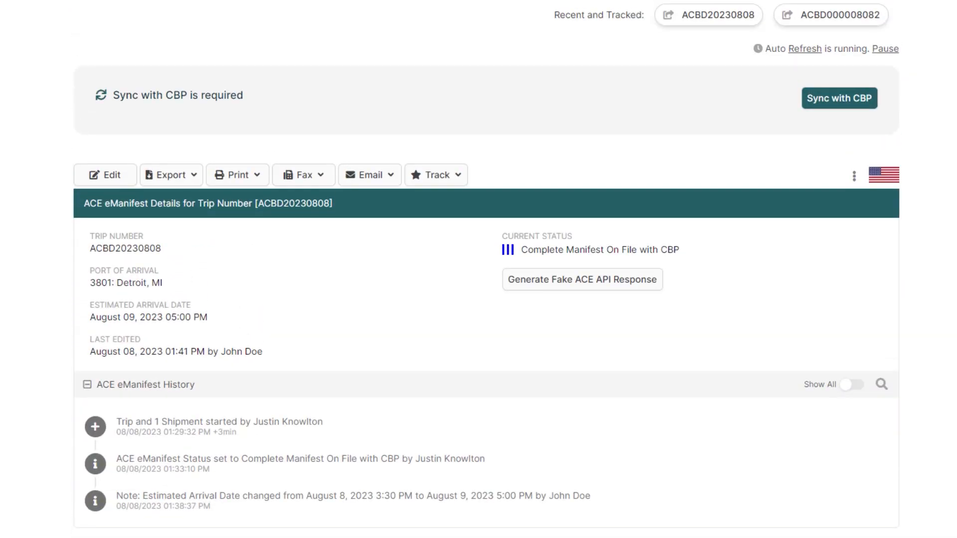
Sync the manifest with CBP, confirm, then view shipment ACBD000008082's details
left_click(839, 99)
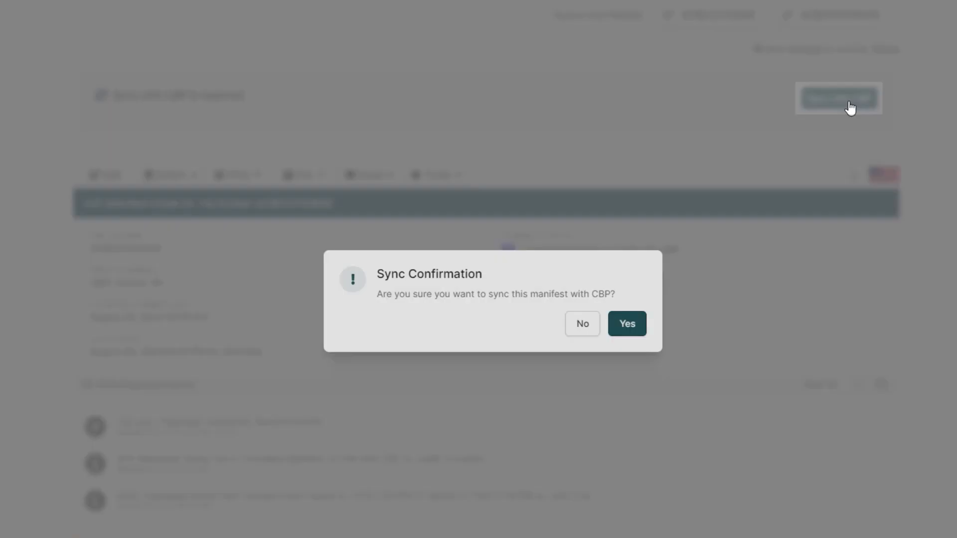
left_click(626, 323)
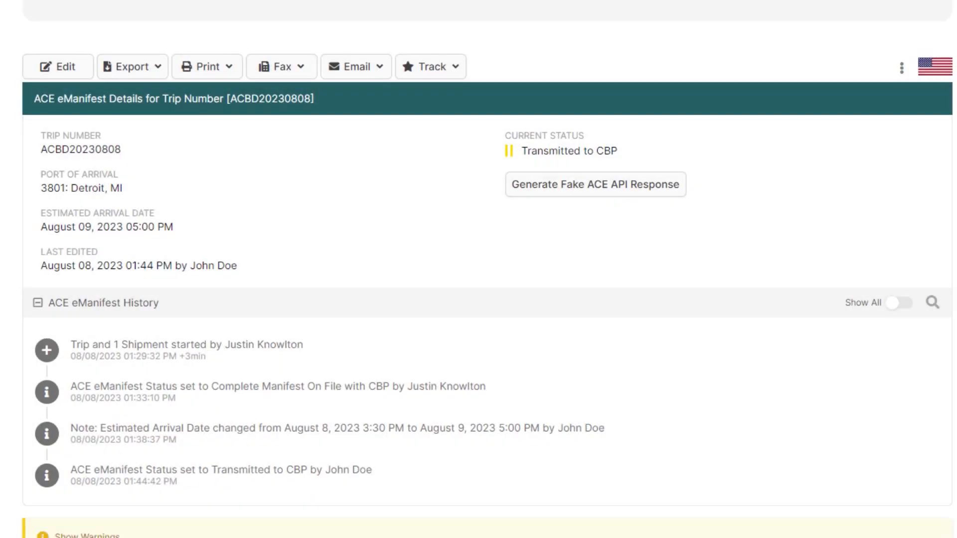
left_click(594, 184)
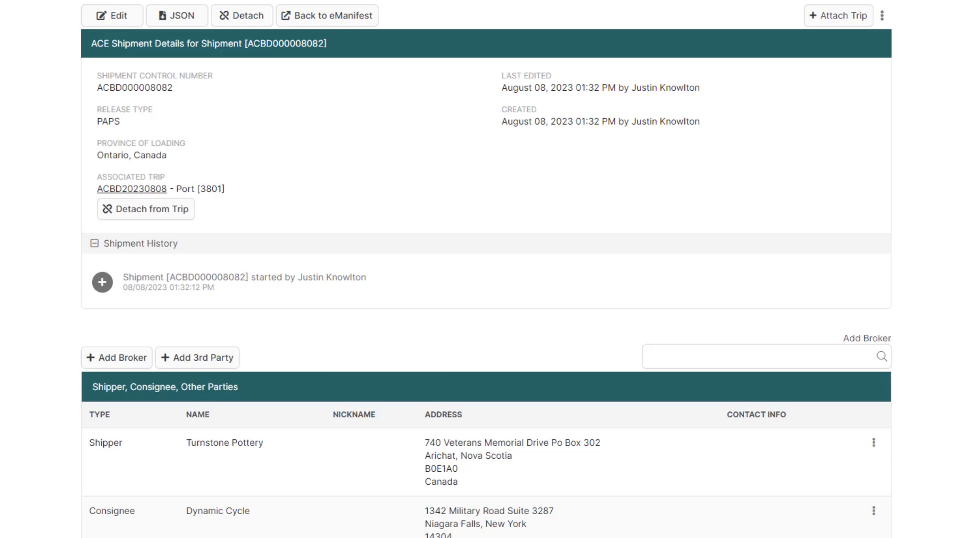
Remove shipper Turnstone Pottery and save new shipper Hamilton Steel, 12345 Fake Road, Hamilton, Ontario
scroll("down", 3)
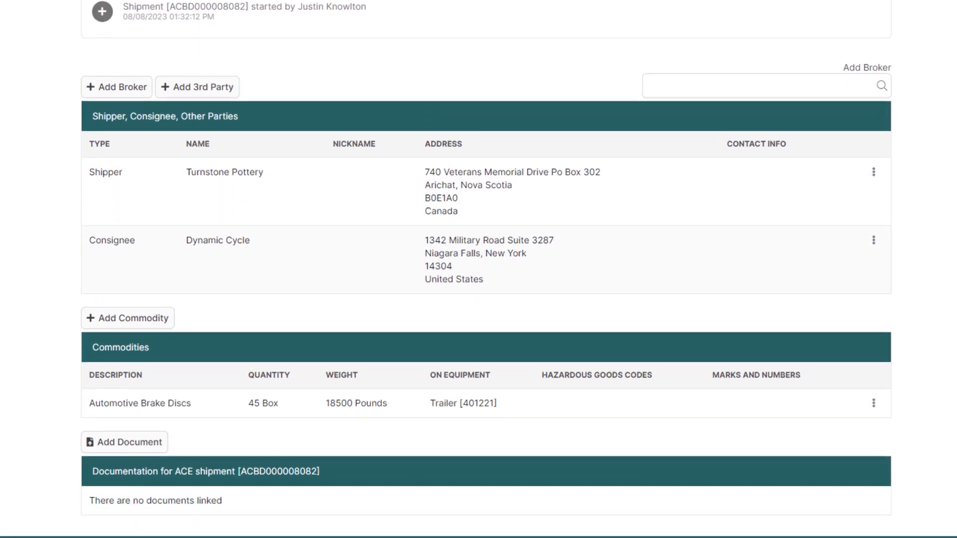
left_click(874, 171)
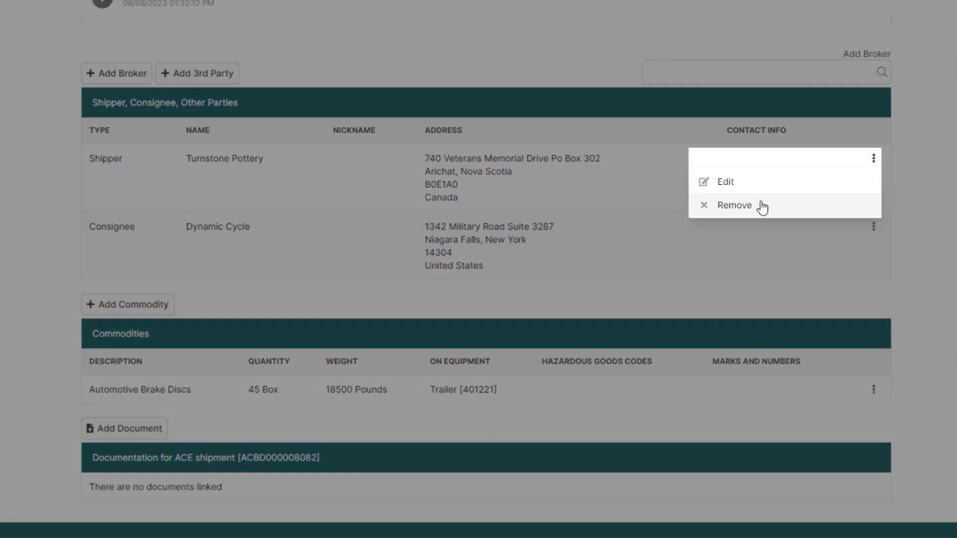
left_click(734, 205)
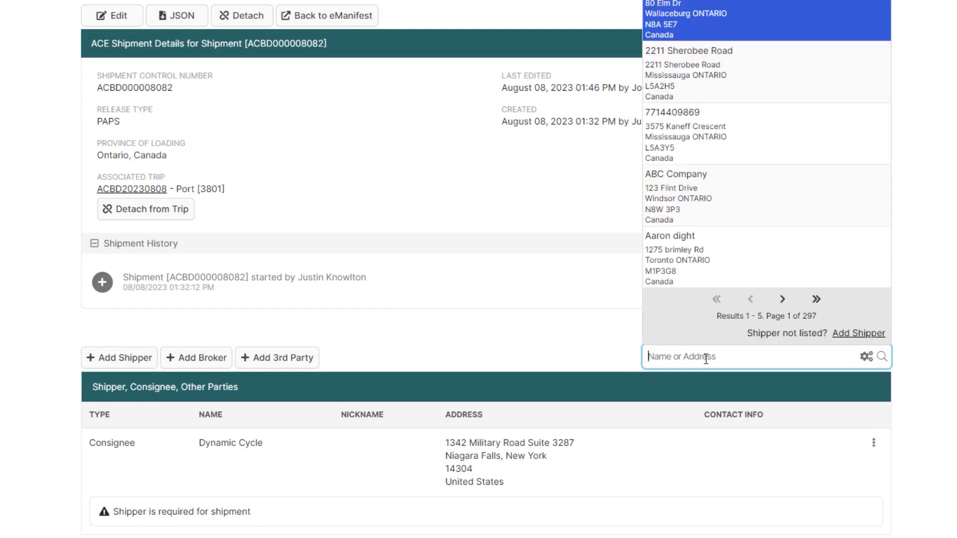
type("123 fli")
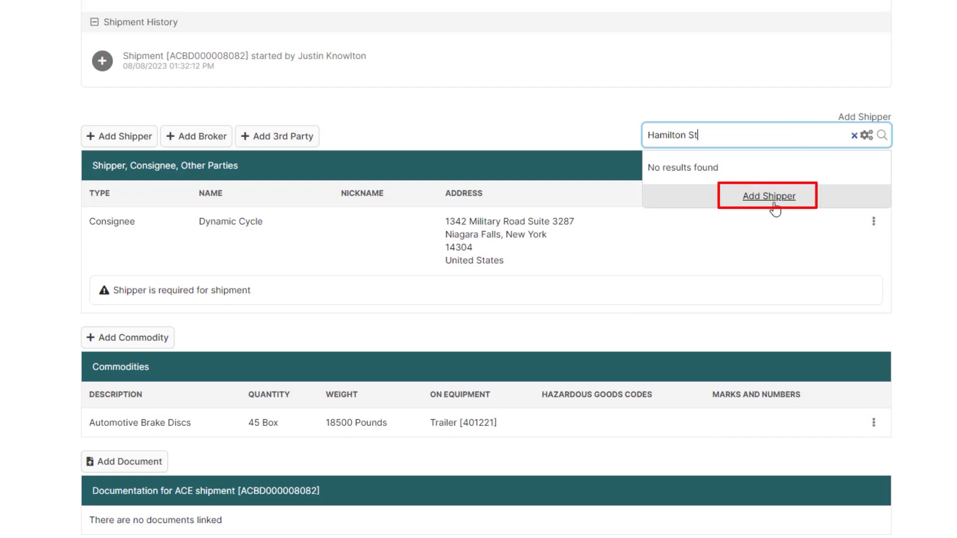
left_click(769, 197)
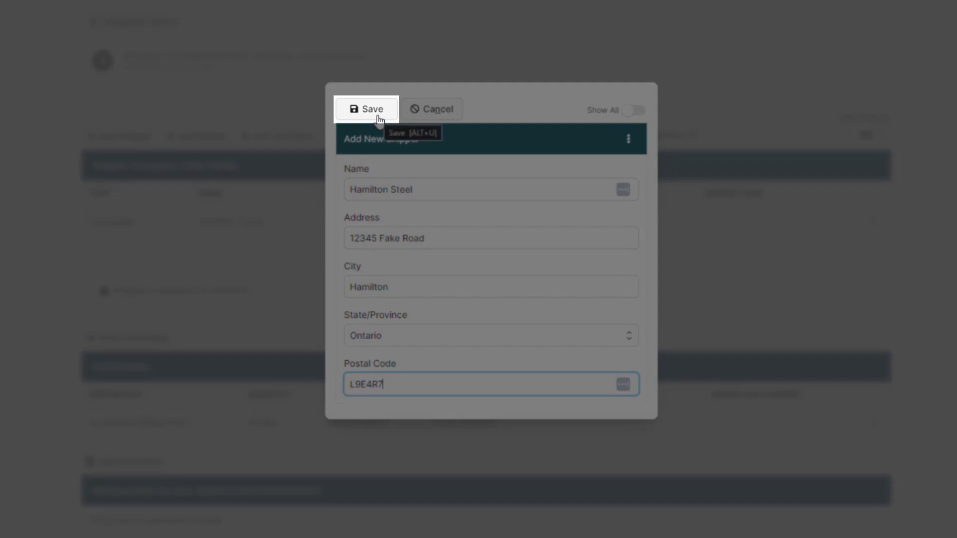
left_click(366, 109)
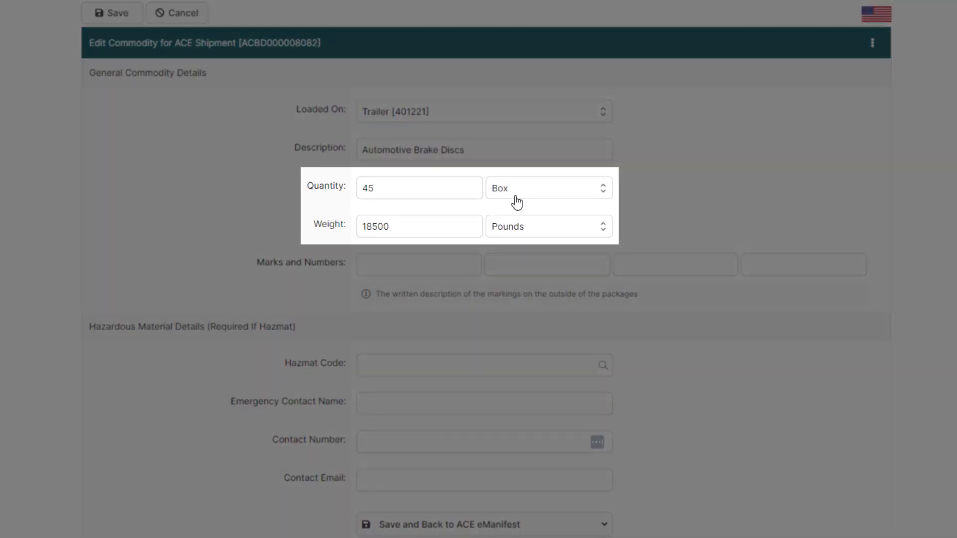
Set the brake-disc commodity to 40 Box and 16600 Pounds, saving back to the eManifest
type("16600")
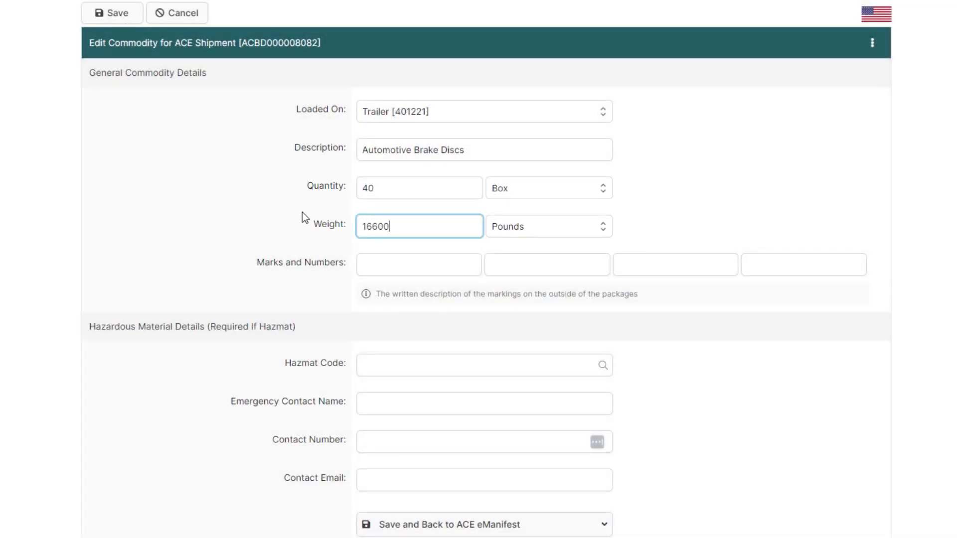
scroll("down", 3)
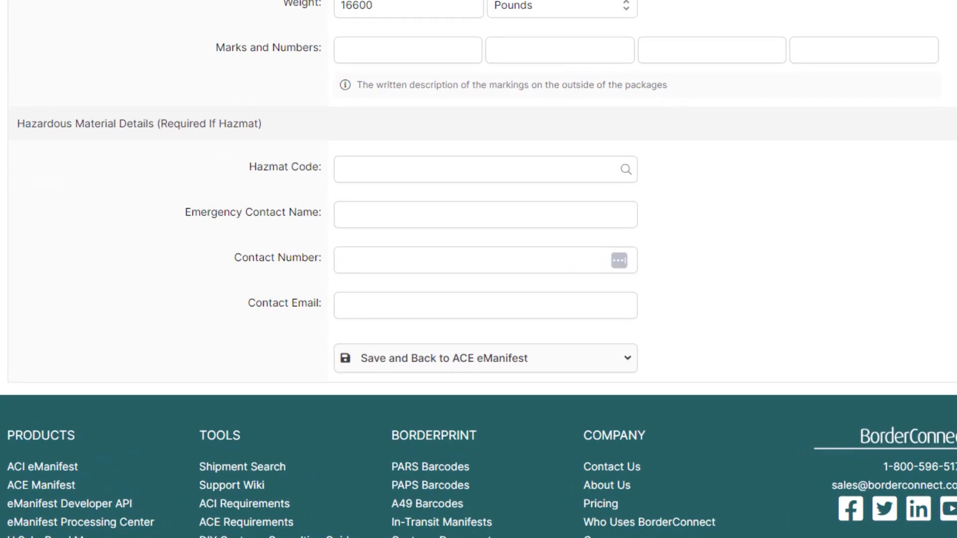
left_click(626, 358)
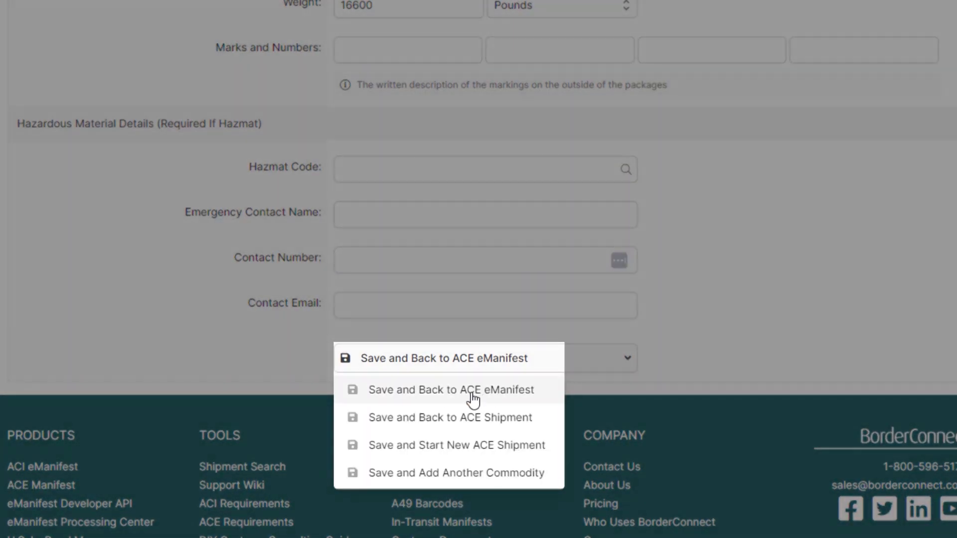
left_click(451, 390)
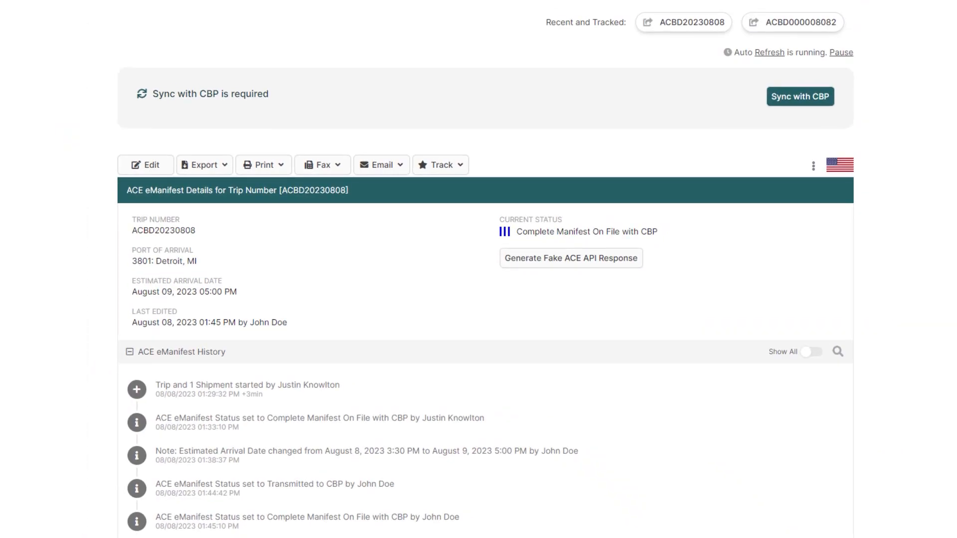
Sync the edited manifest with CBP and confirm; CBP accepts the shipment
left_click(801, 97)
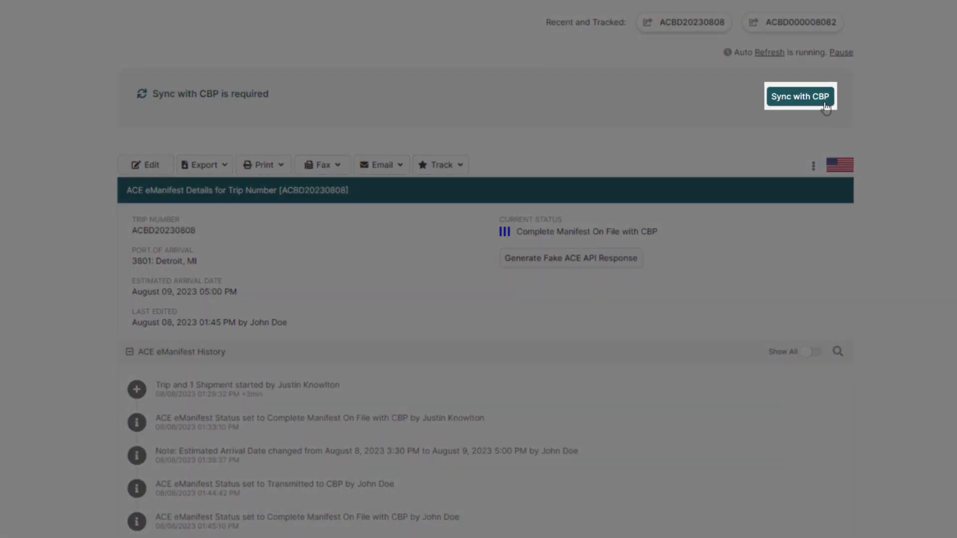
left_click(800, 97)
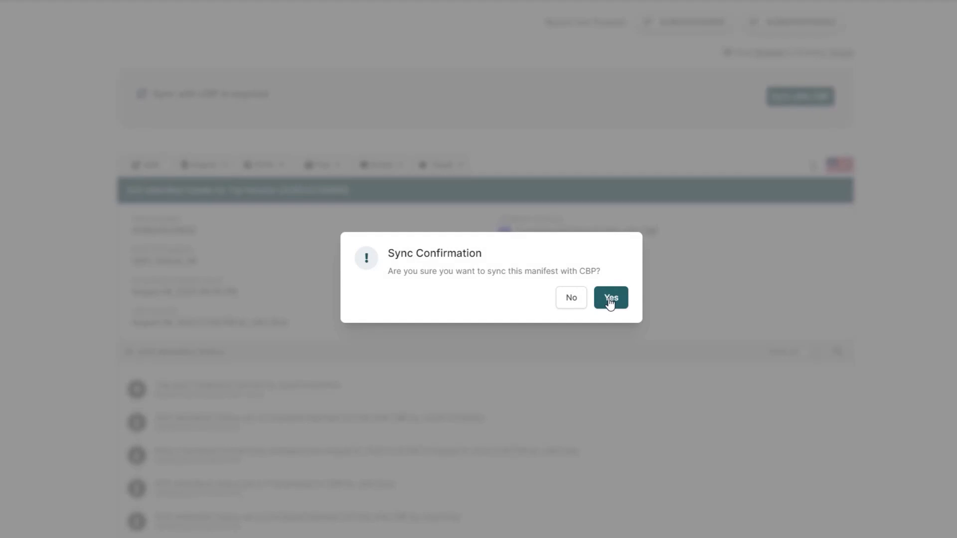
left_click(610, 297)
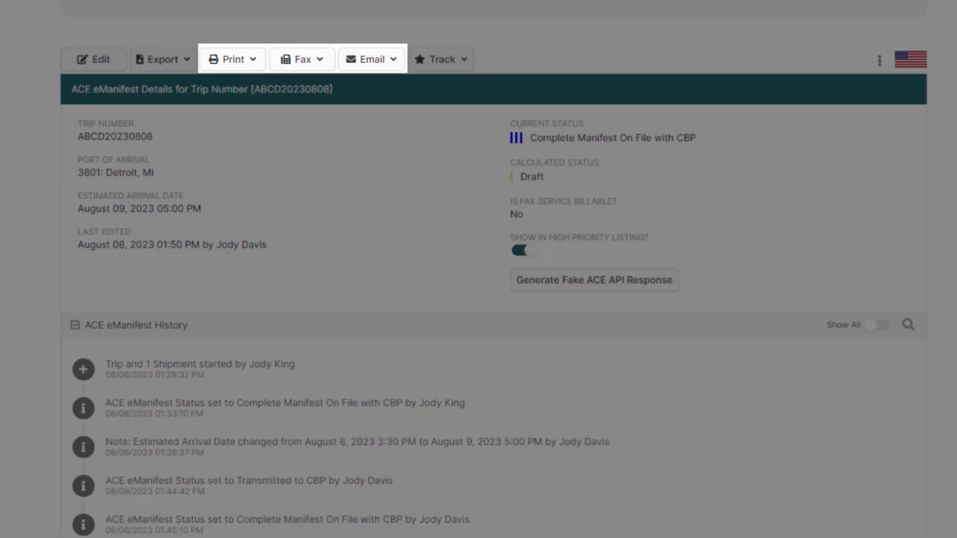
left_click(231, 58)
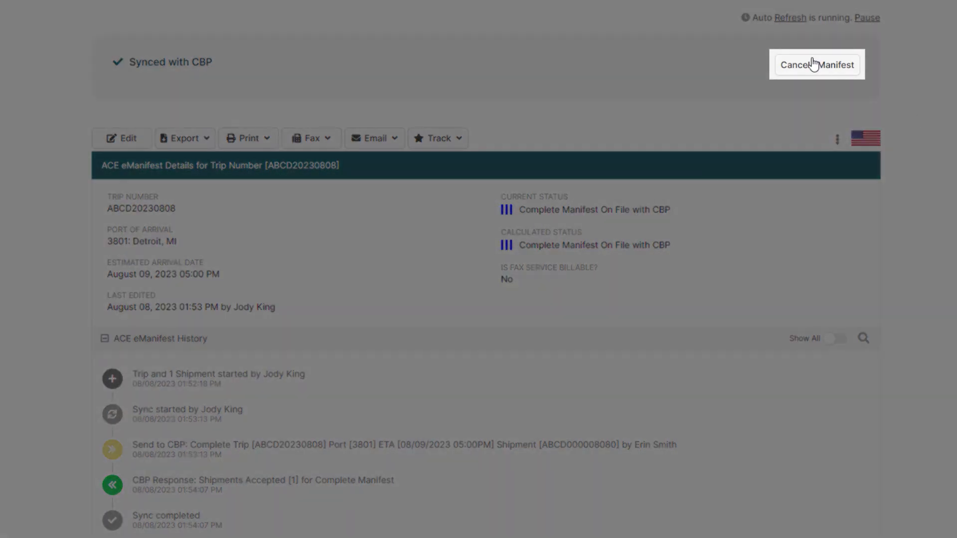
Begin cancelling trip ABCD20230808's eManifest, bringing up the cancellation warning
left_click(816, 64)
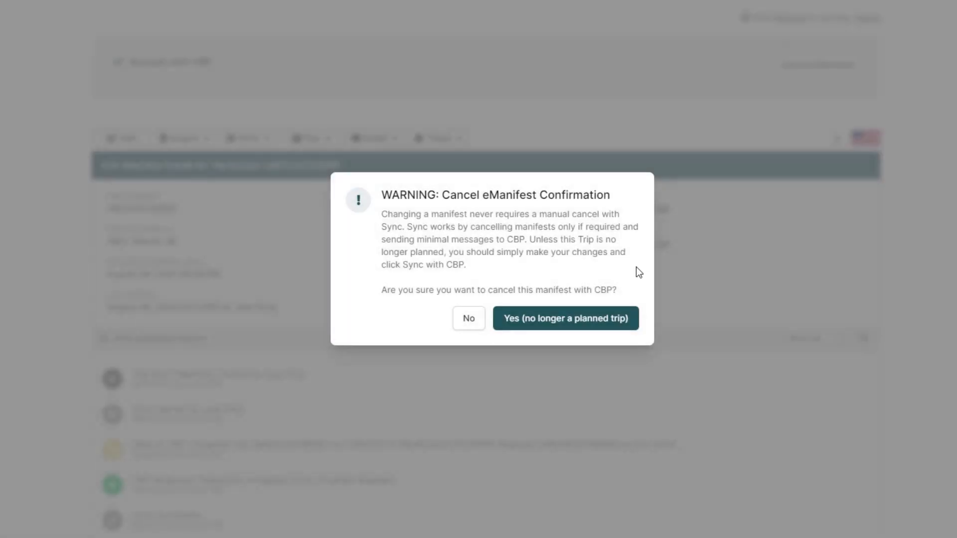